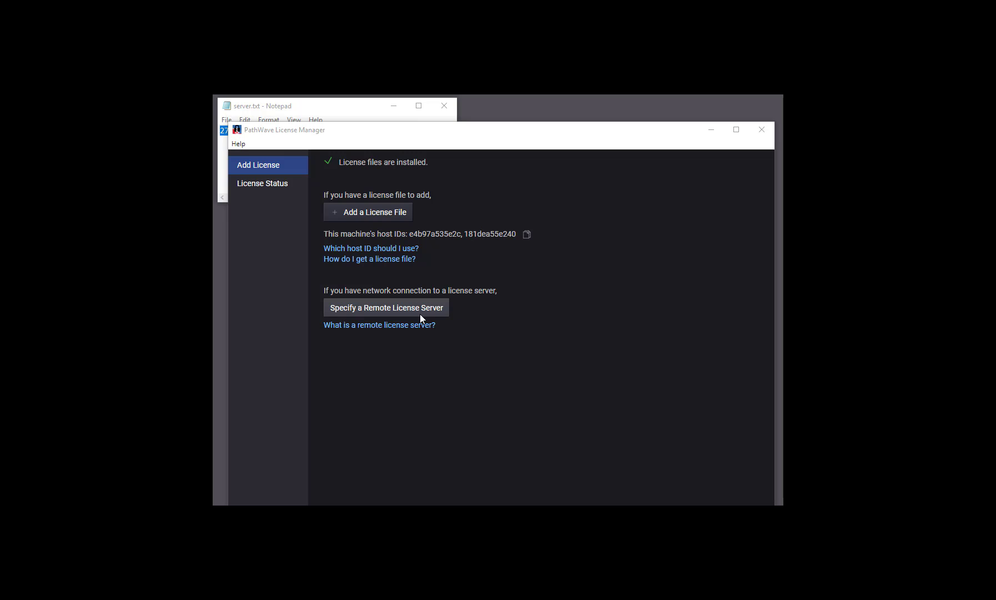
Choose 'Specify a Remote License Server' on the Add License page
{"action": "left_click", "coordinate": [385, 307]}
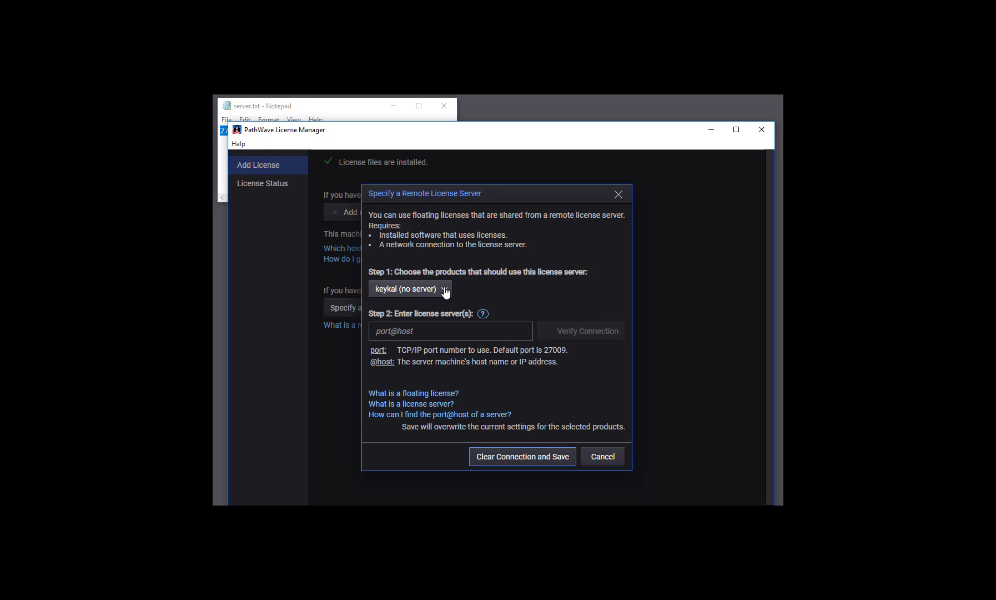
{"action": "left_click", "coordinate": [409, 288]}
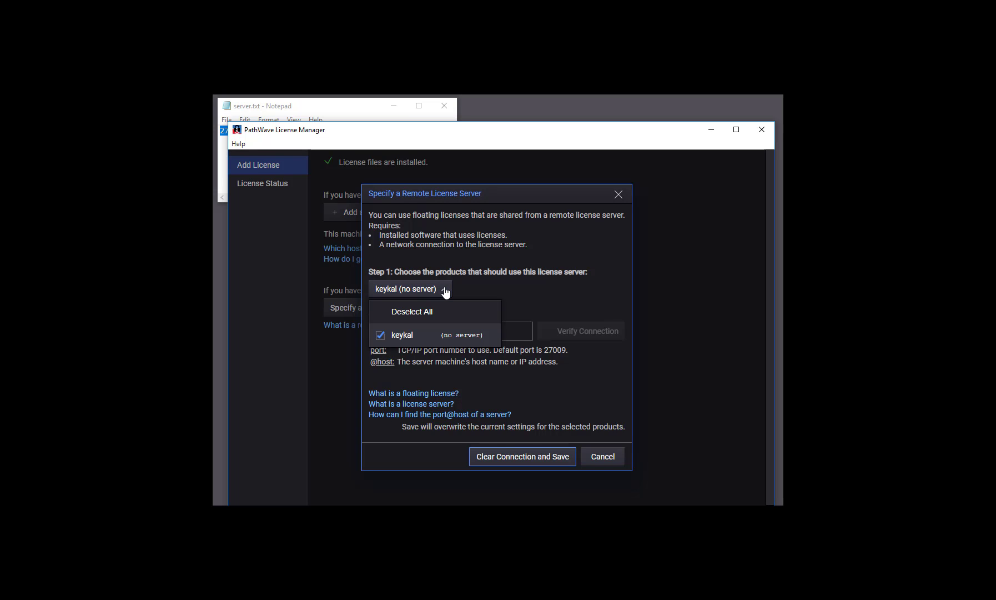
{"action": "left_click", "coordinate": [409, 289]}
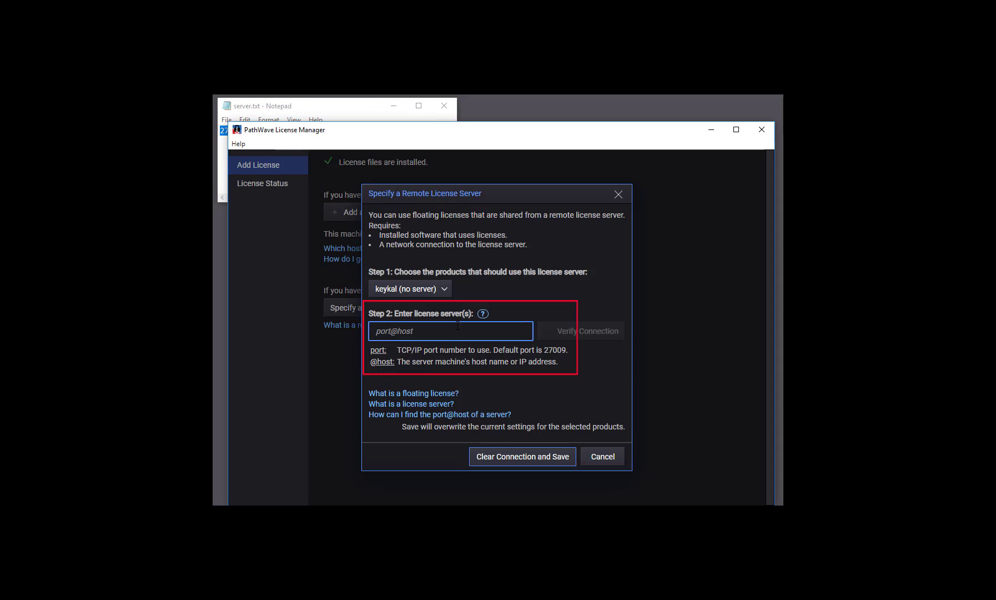
{"action": "type", "text": "27009@es-okra.cos.is.keysight.com"}
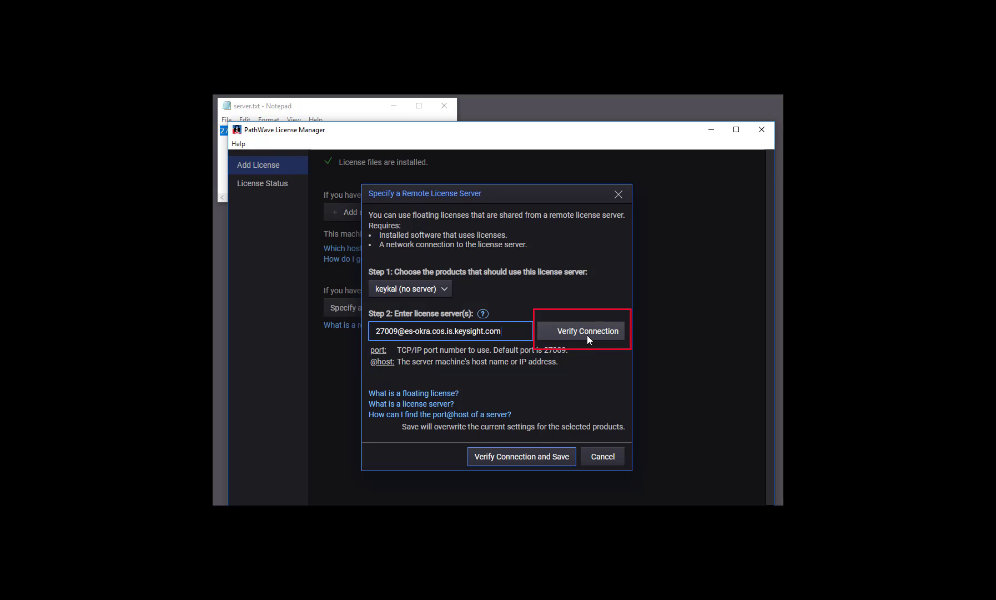
{"action": "left_click", "coordinate": [588, 330]}
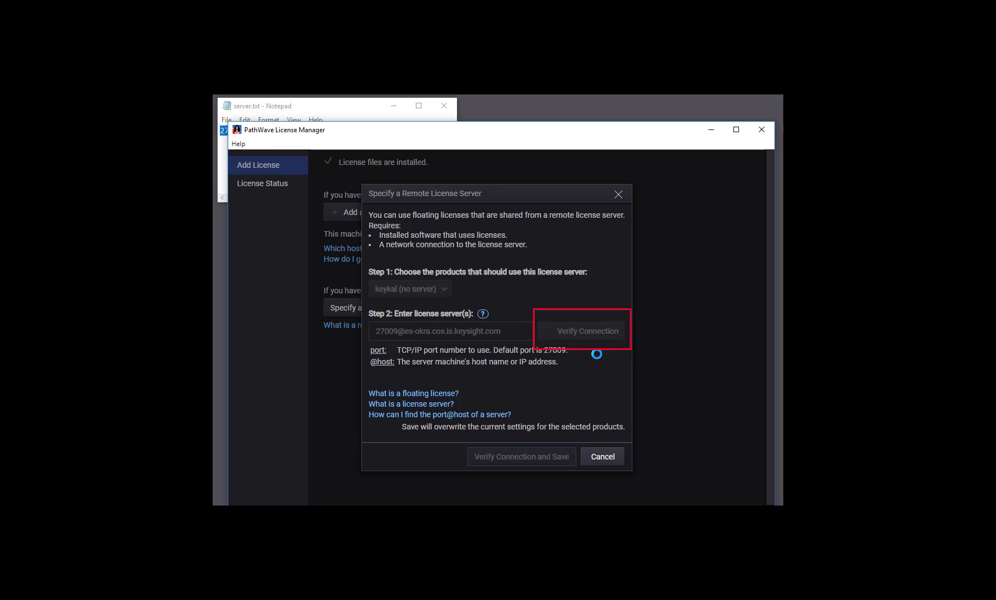
{"action": "left_click", "coordinate": [590, 331]}
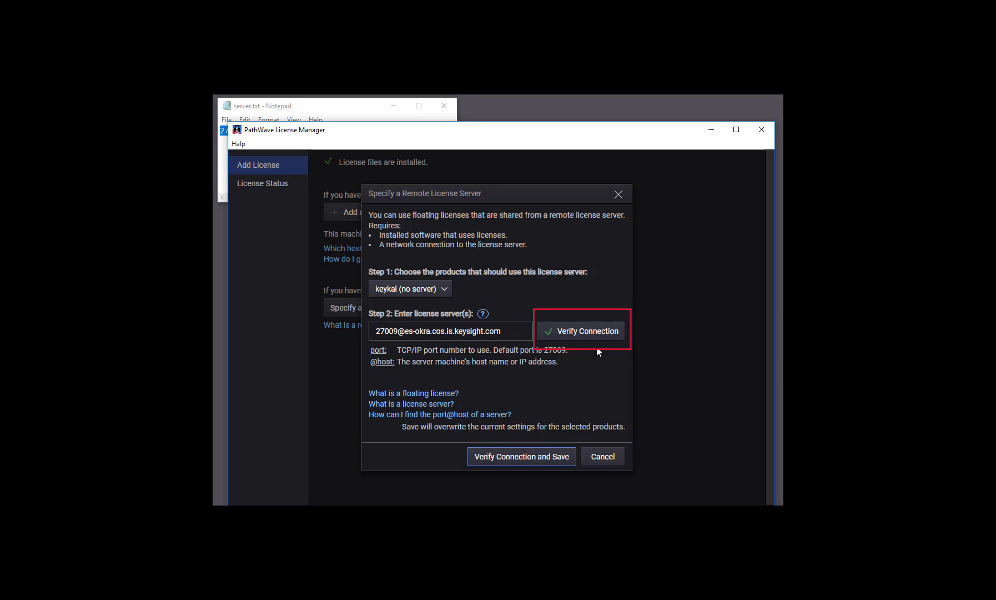
{"action": "mouse_move", "coordinate": [596, 349]}
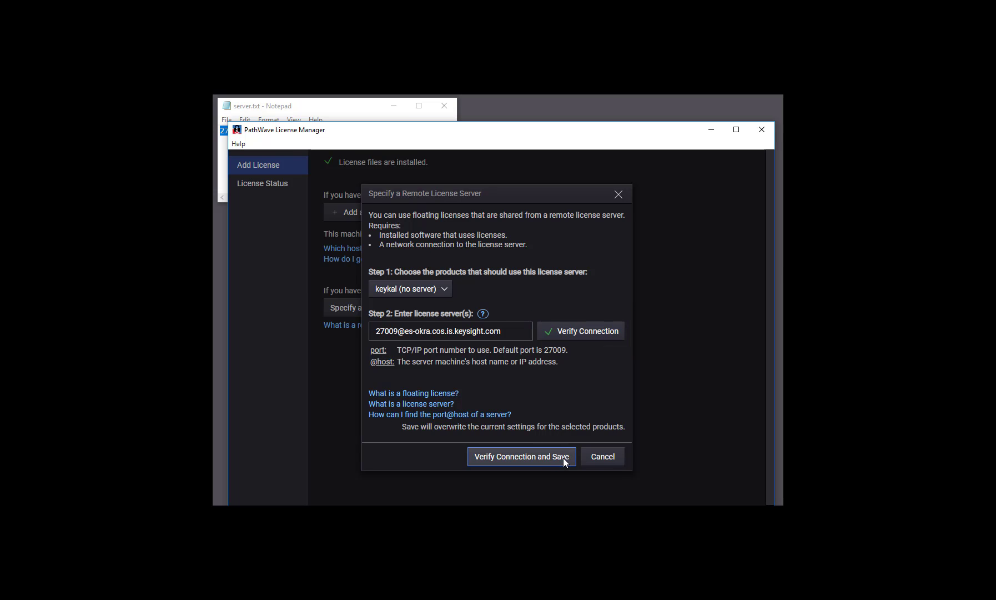
Verify and save the keykal server setting and dismiss the success confirmation
{"action": "left_click", "coordinate": [521, 457]}
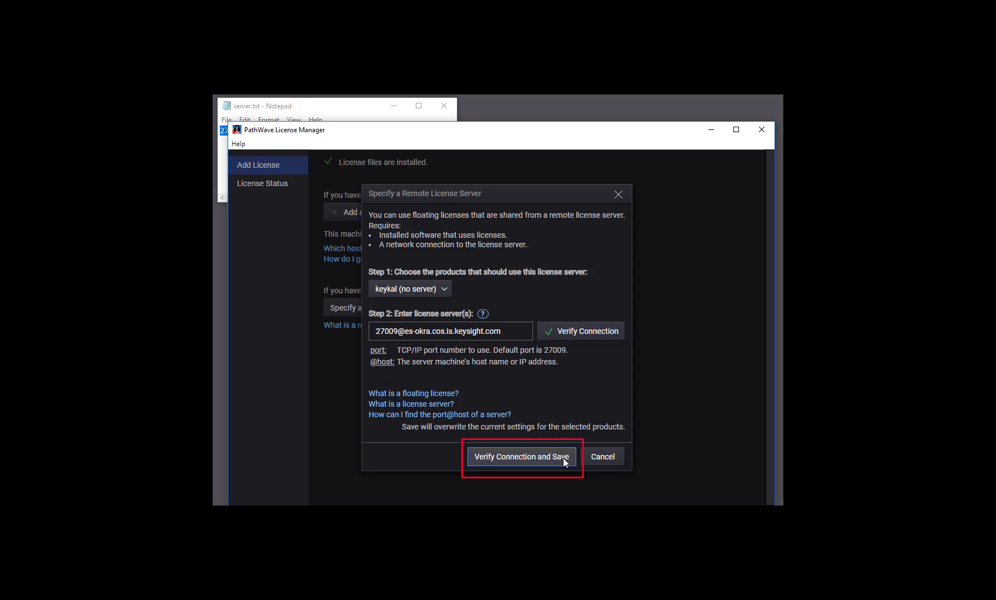
{"action": "left_click", "coordinate": [520, 456]}
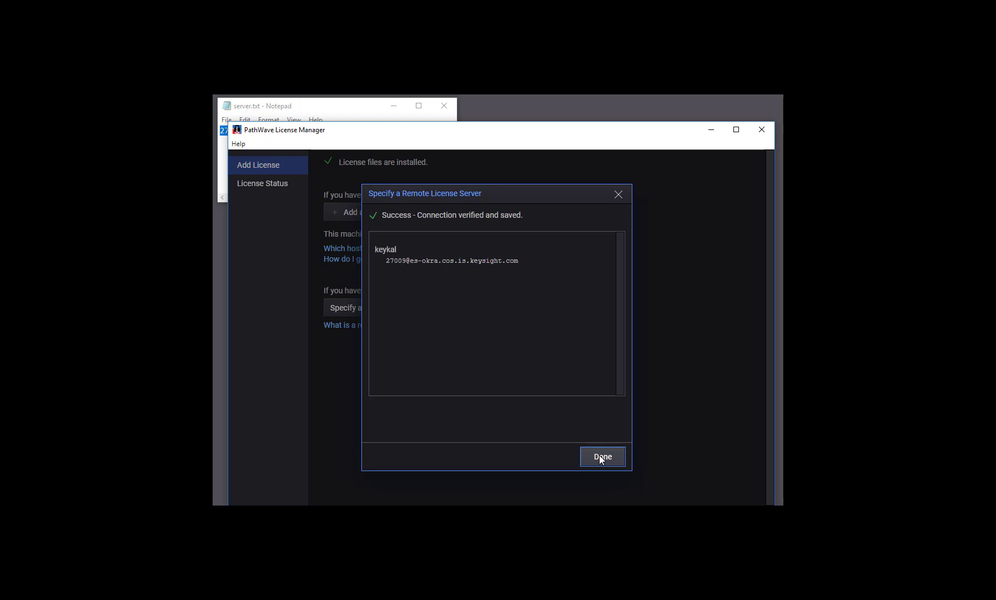
{"action": "left_click", "coordinate": [600, 457]}
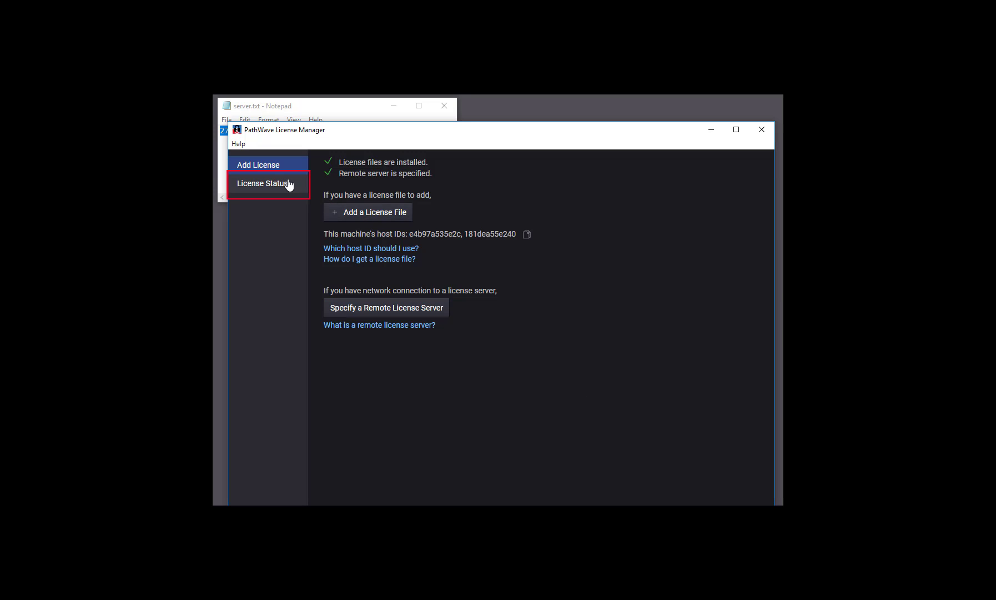
Show License Status with the Floating Licenses served by es-okra.cos.is.keysight.com
{"action": "left_click", "coordinate": [262, 183]}
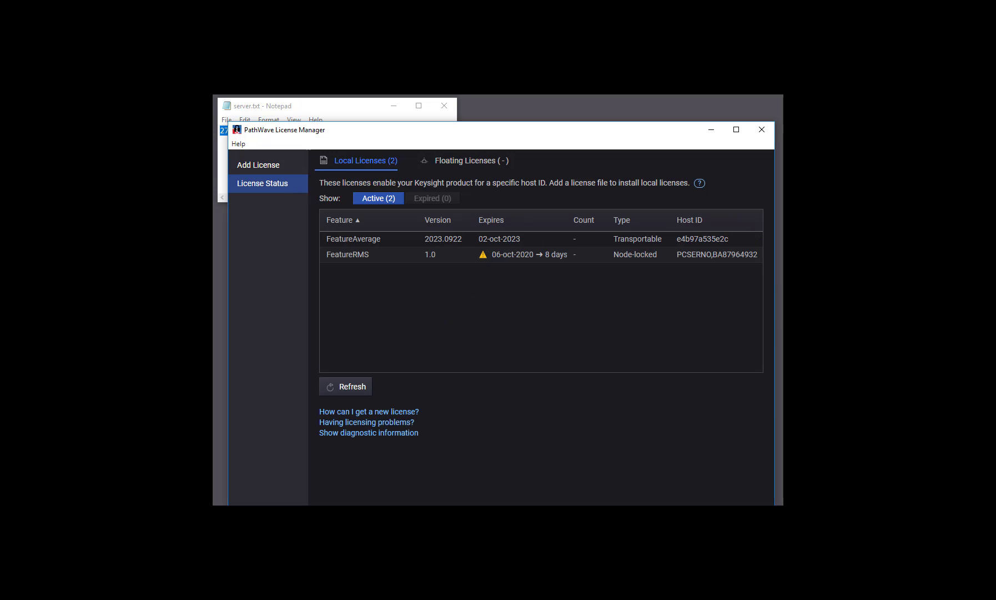
{"action": "mouse_move", "coordinate": [553, 276]}
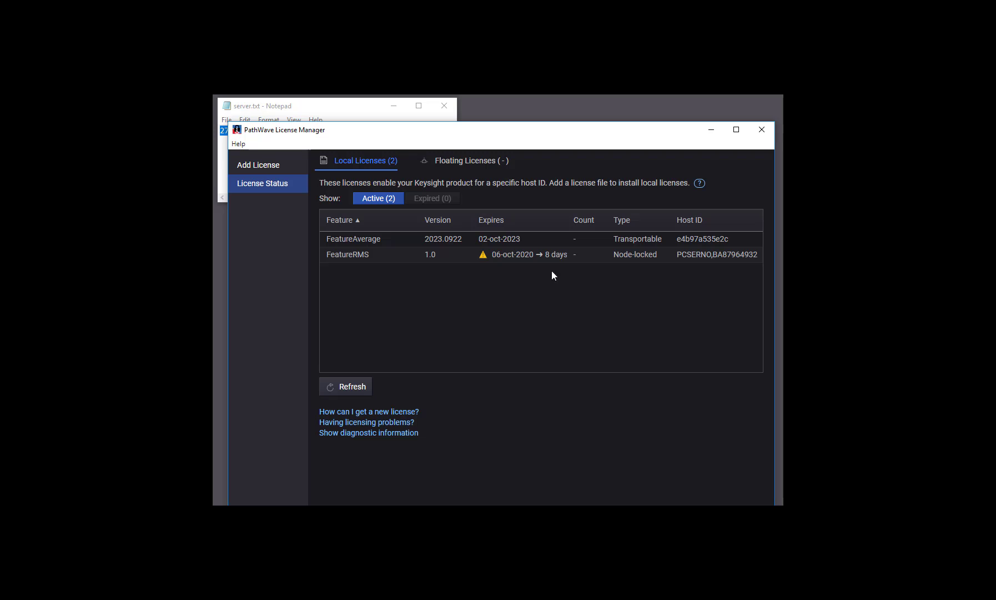
{"action": "left_click", "coordinate": [469, 160]}
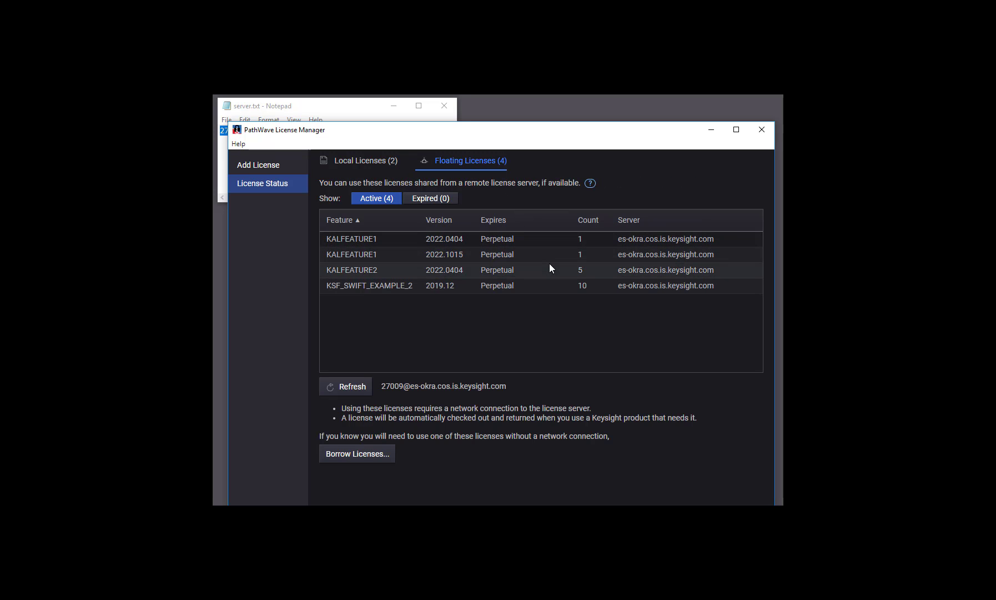
{"action": "mouse_move", "coordinate": [561, 288]}
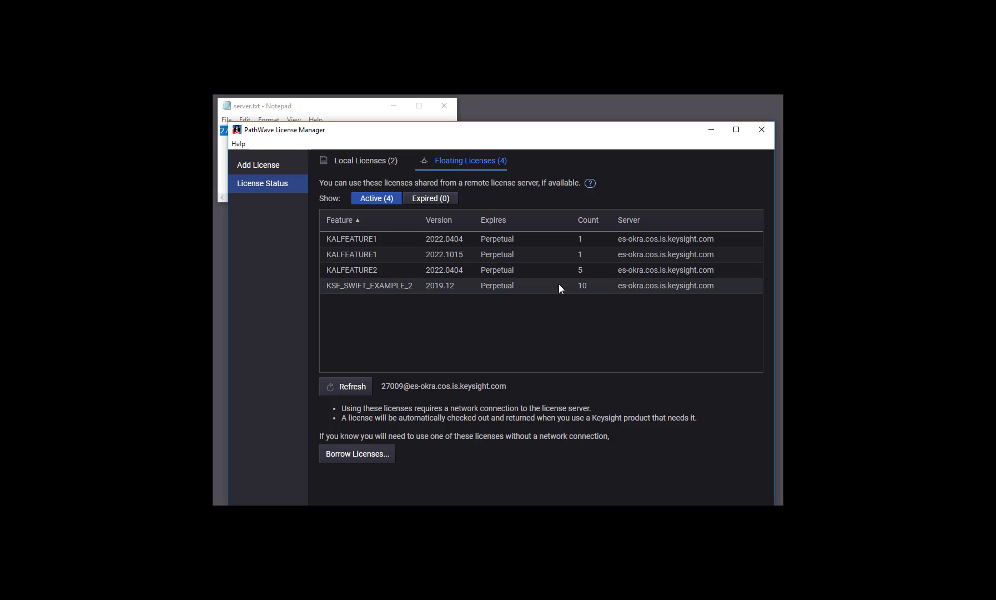